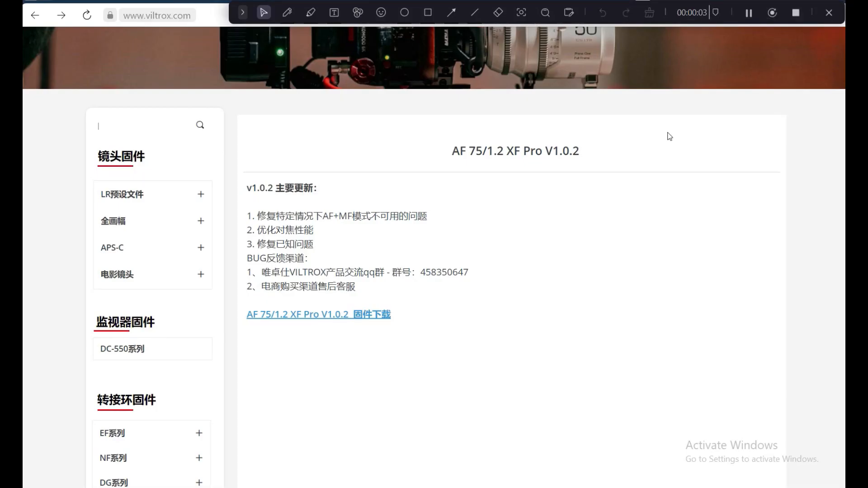
{"action": "mouse_move", "coordinate": [536, 284]}
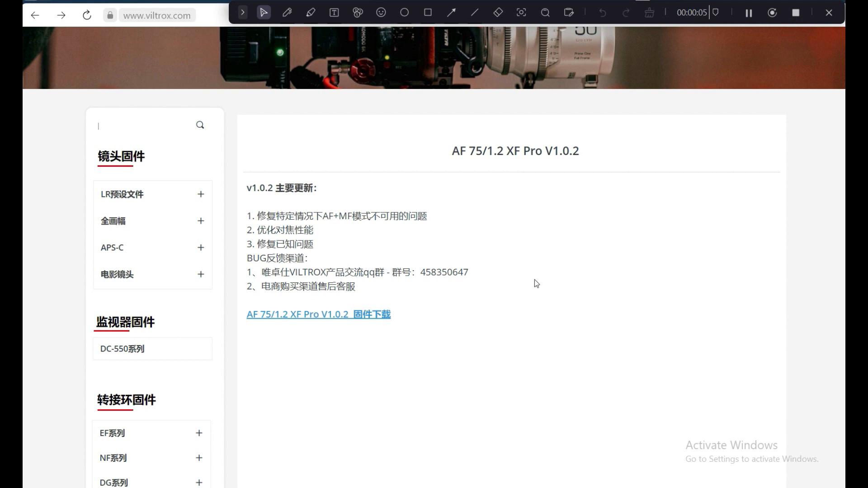
{"action": "mouse_move", "coordinate": [411, 370]}
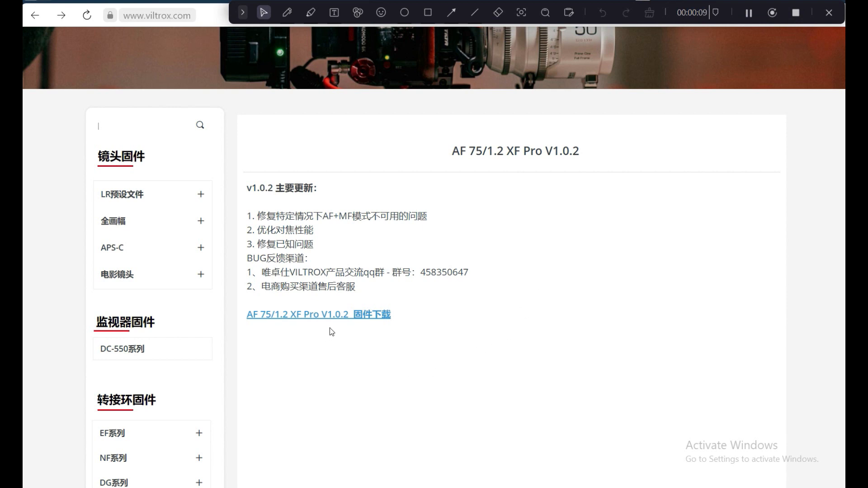
{"action": "mouse_move", "coordinate": [316, 320]}
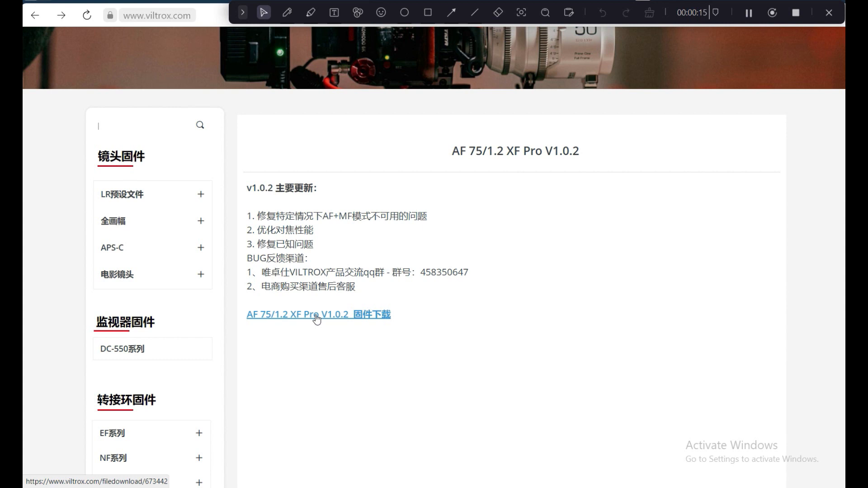
{"action": "mouse_move", "coordinate": [397, 300]}
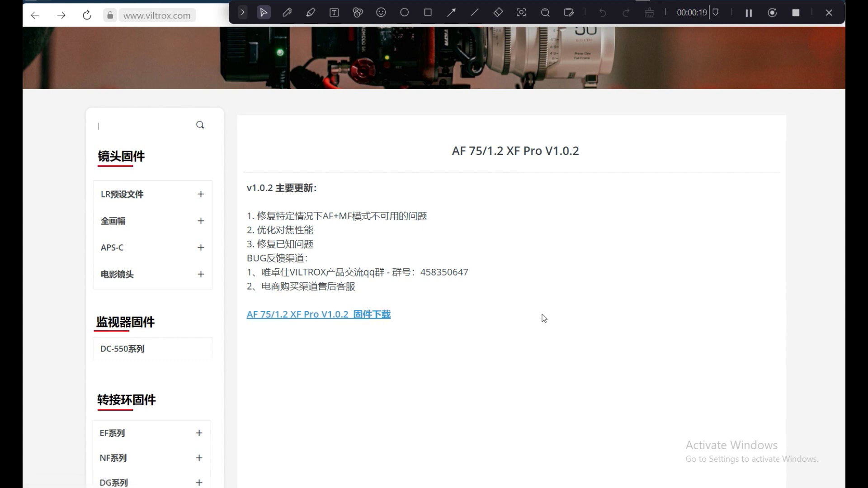
{"action": "mouse_move", "coordinate": [593, 255]}
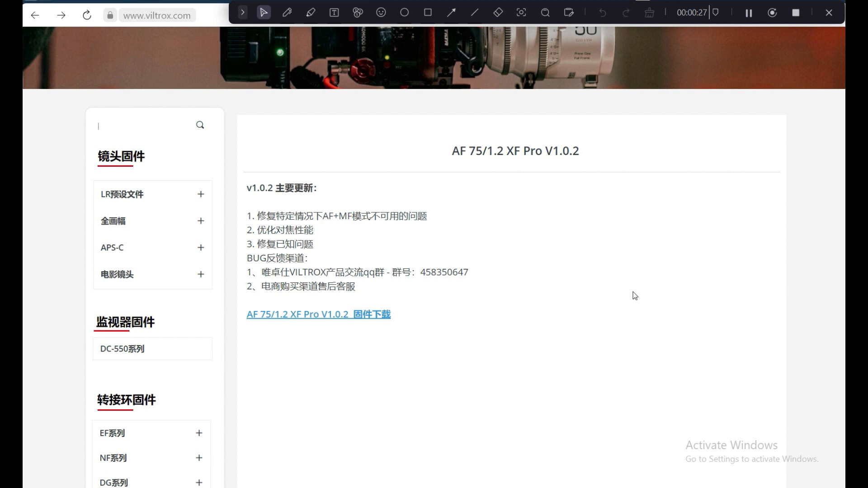
{"action": "mouse_move", "coordinate": [782, 159]}
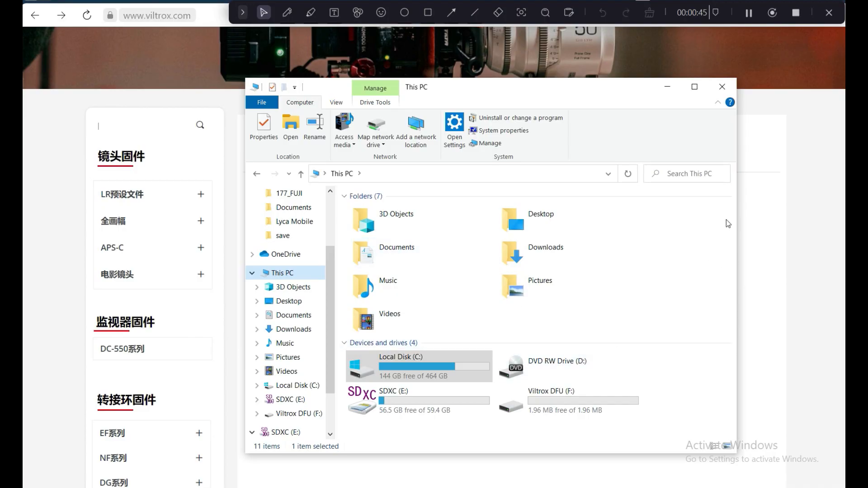
{"action": "mouse_move", "coordinate": [584, 411]}
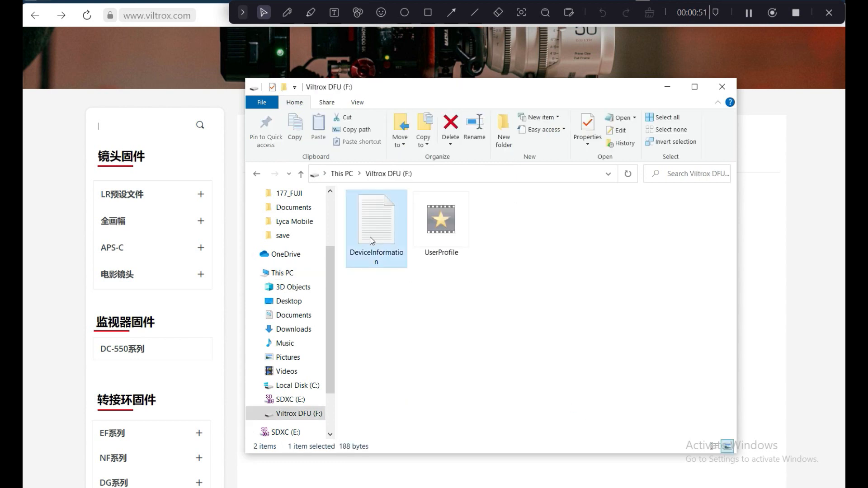
Step: Open DeviceInformation in Notepad, select the software version lines, then close it
{"action": "double_click", "coordinate": [376, 222]}
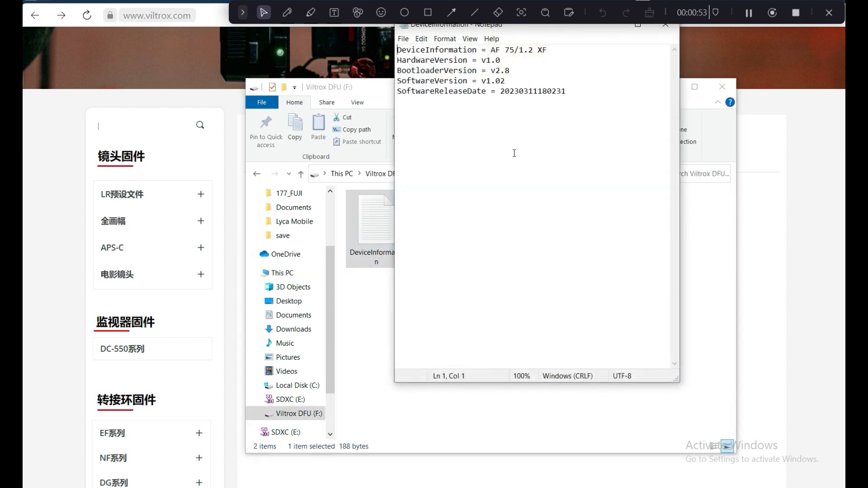
{"action": "left_click_drag", "start_coordinate": [459, 91], "coordinate": [573, 91]}
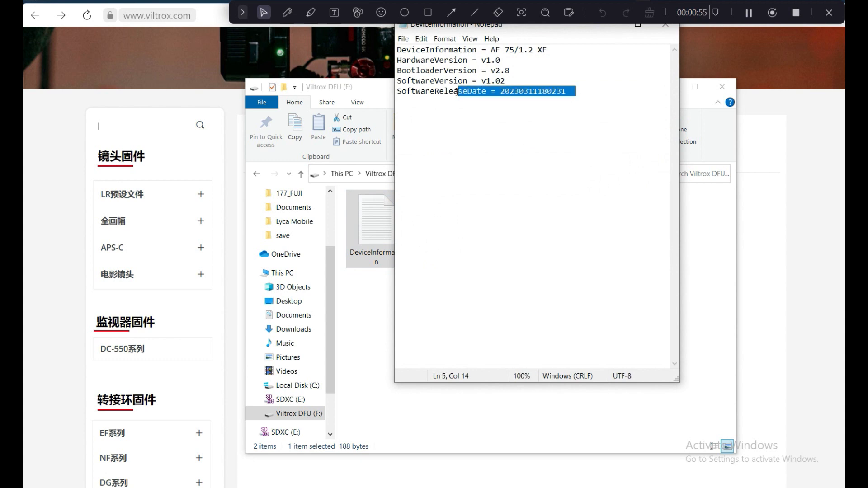
{"action": "left_click_drag", "start_coordinate": [459, 91], "coordinate": [418, 71]}
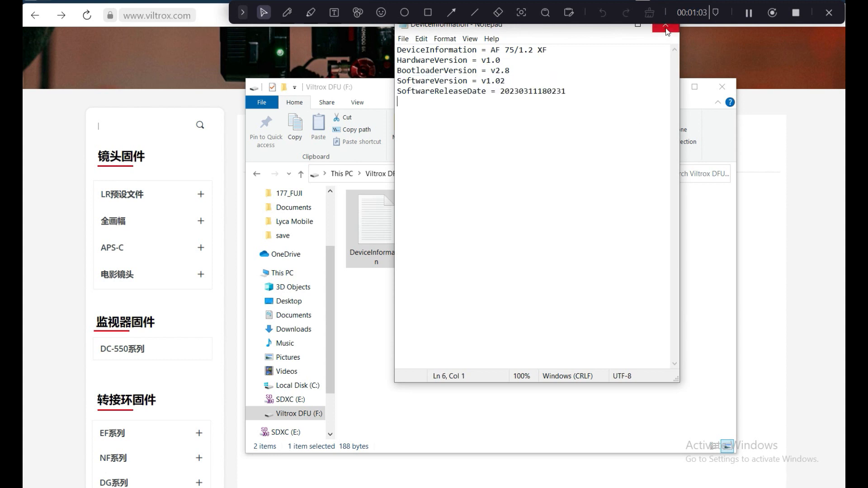
{"action": "left_click", "coordinate": [667, 25]}
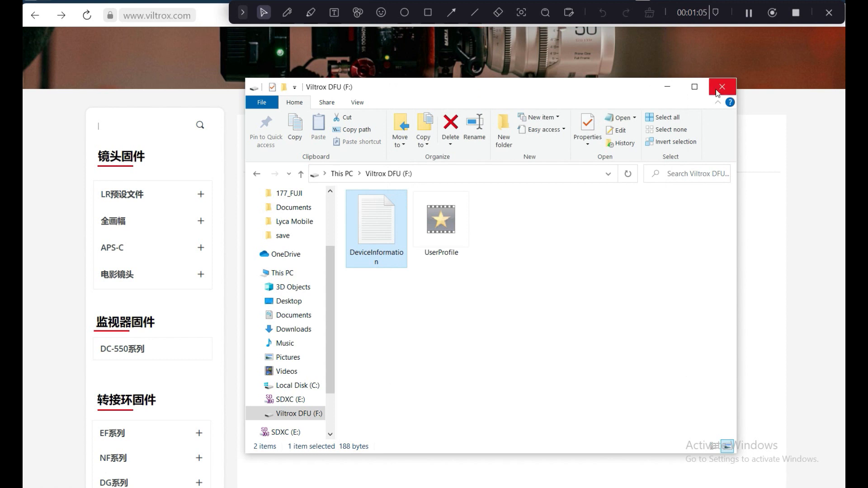
Step: Close the Viltrox DFU drive window to return to the firmware page
{"action": "left_click", "coordinate": [722, 87]}
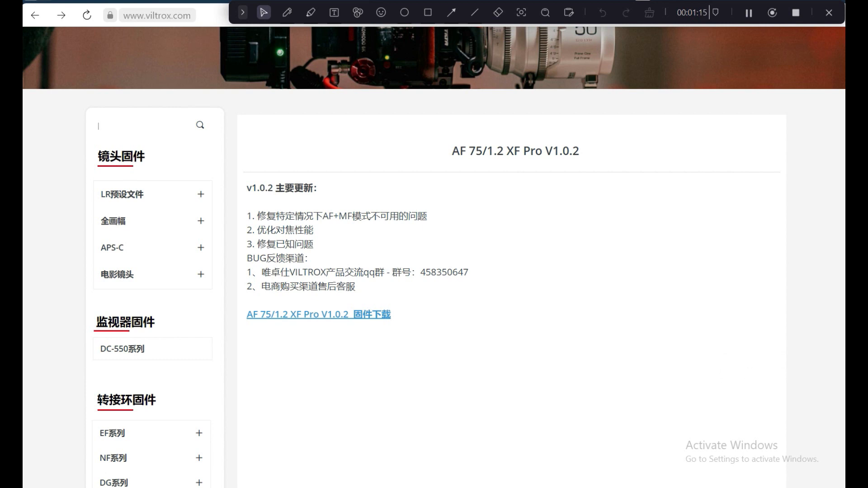
{"action": "mouse_move", "coordinate": [605, 325]}
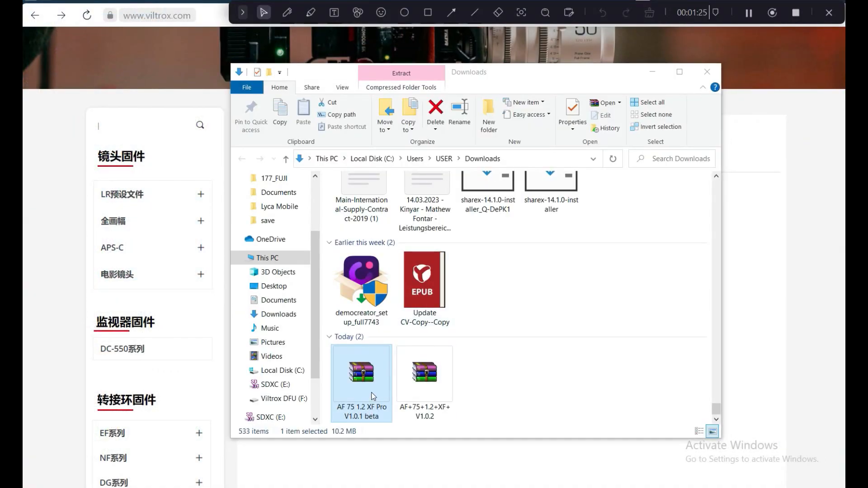
Step: Open the V1.0.1 beta zip, dismiss the trial notice, and right-click UPD7512XFV101BETA4.DAT
{"action": "double_click", "coordinate": [361, 373]}
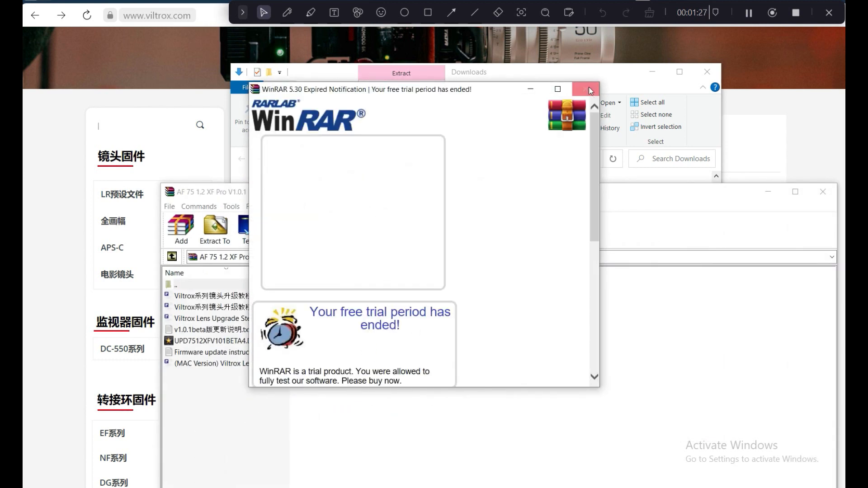
{"action": "left_click", "coordinate": [589, 89]}
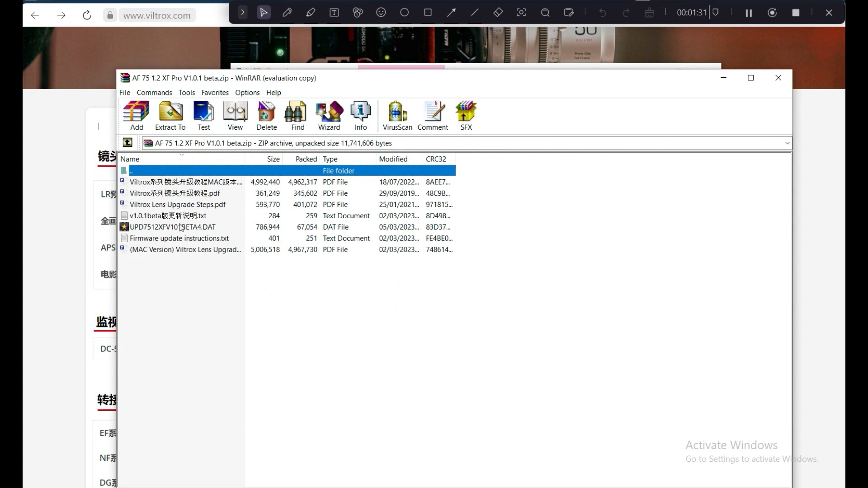
{"action": "left_click", "coordinate": [173, 227]}
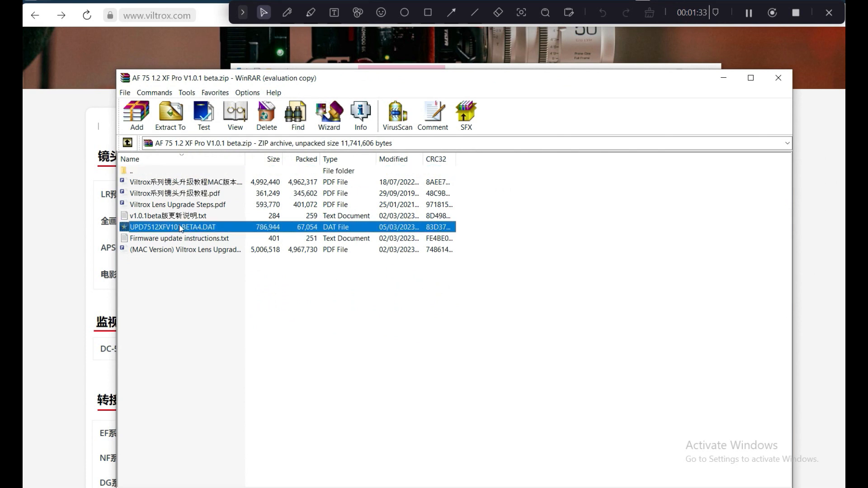
{"action": "right_click", "coordinate": [173, 227]}
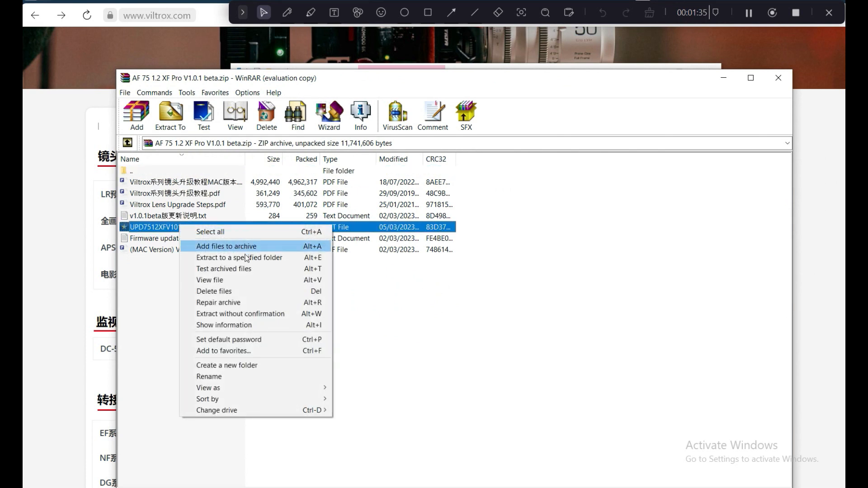
{"action": "mouse_move", "coordinate": [239, 257]}
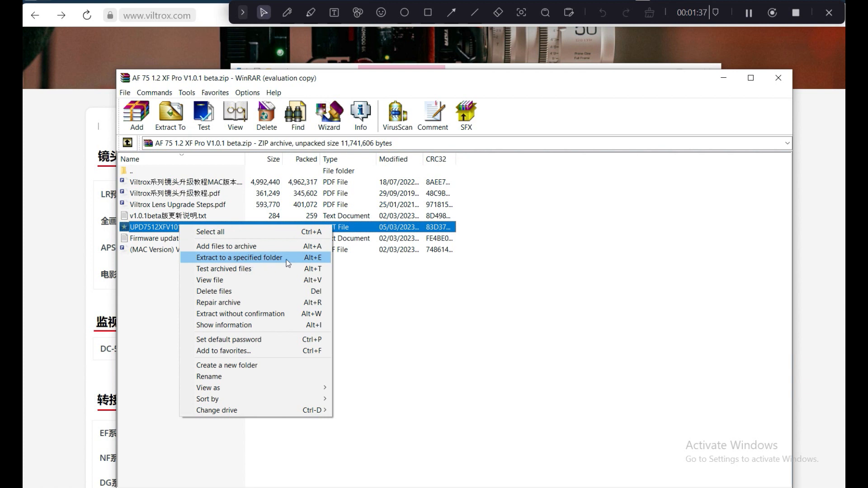
Step: Choose extract to a specified folder, select Viltrox DFU (F:), then close the dialog
{"action": "left_click", "coordinate": [239, 257]}
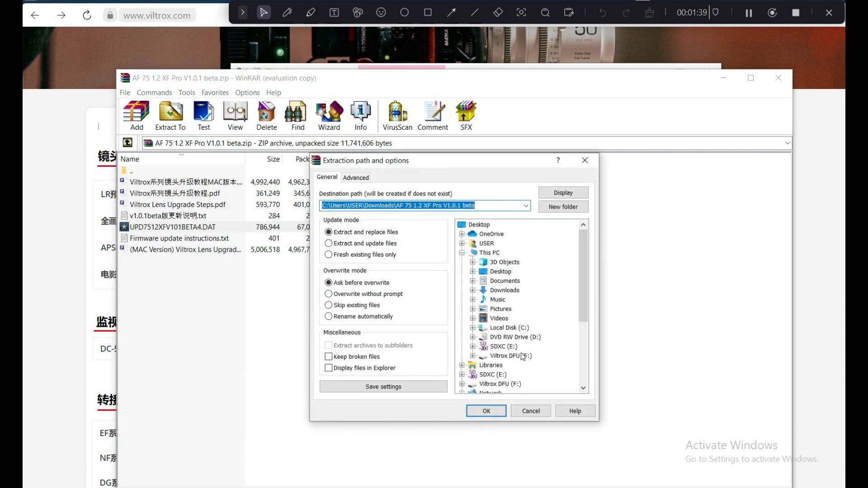
{"action": "scroll", "scroll_direction": "down", "scroll_amount": 3}
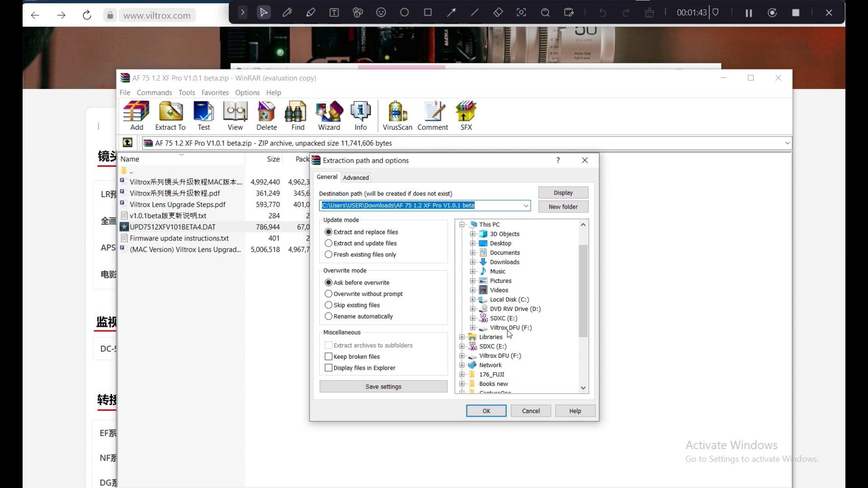
{"action": "left_click", "coordinate": [510, 328]}
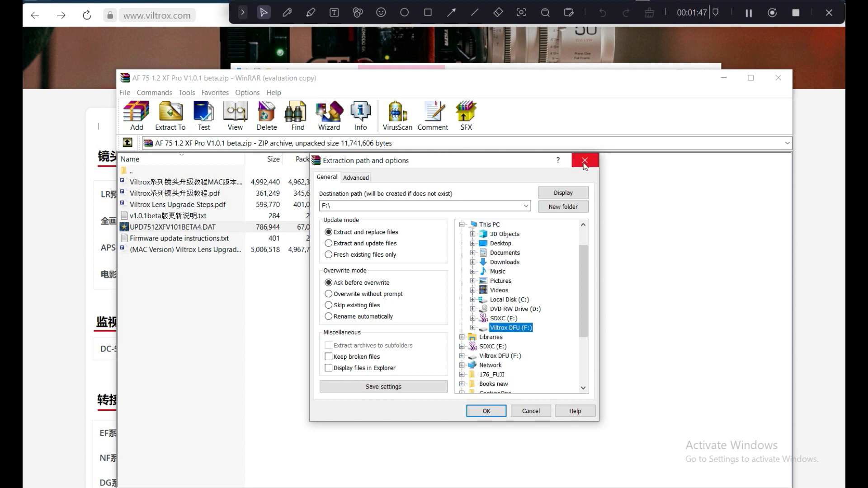
{"action": "mouse_move", "coordinate": [585, 160]}
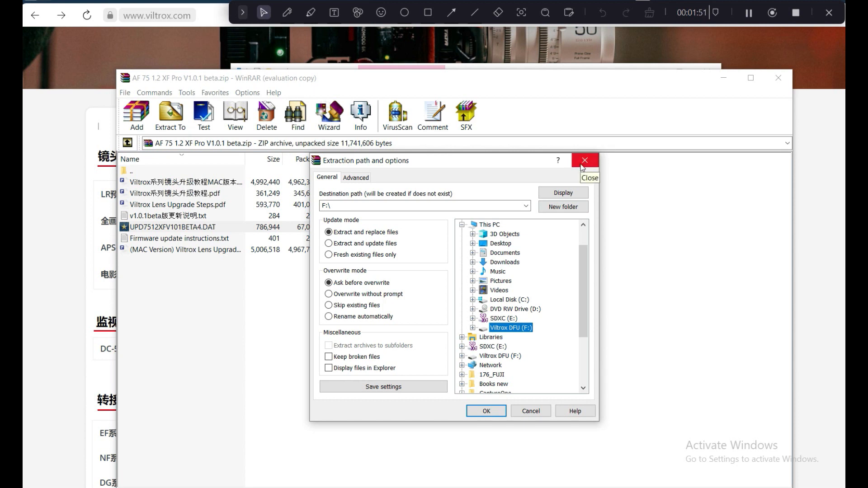
{"action": "left_click", "coordinate": [586, 160]}
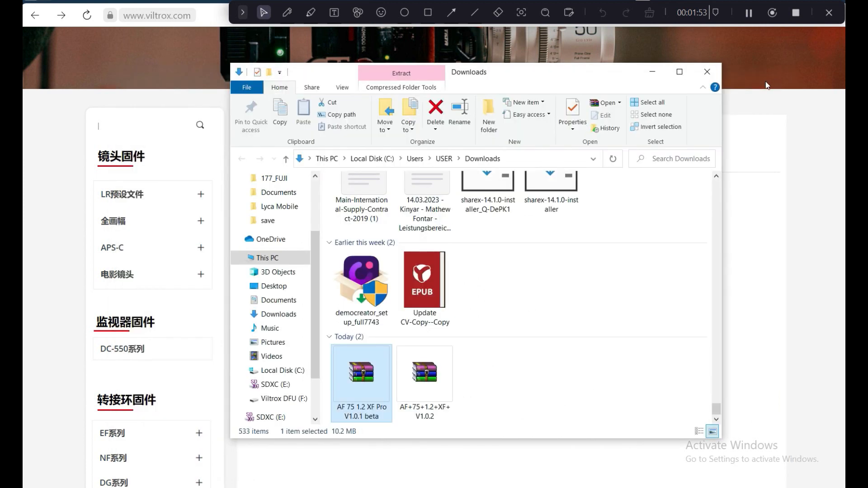